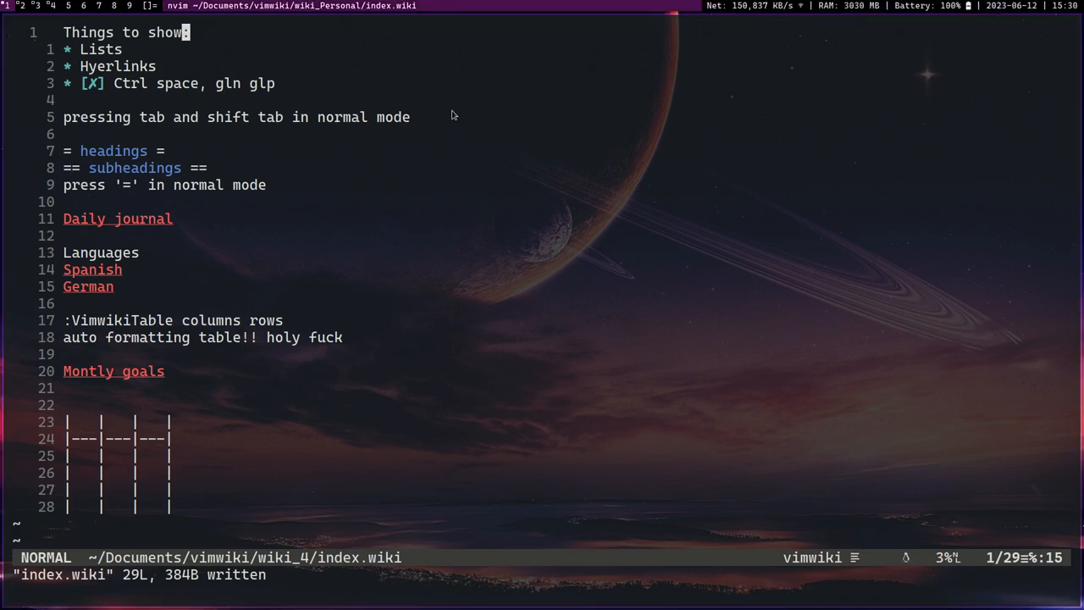
pyautogui.moveTo(517, 6)
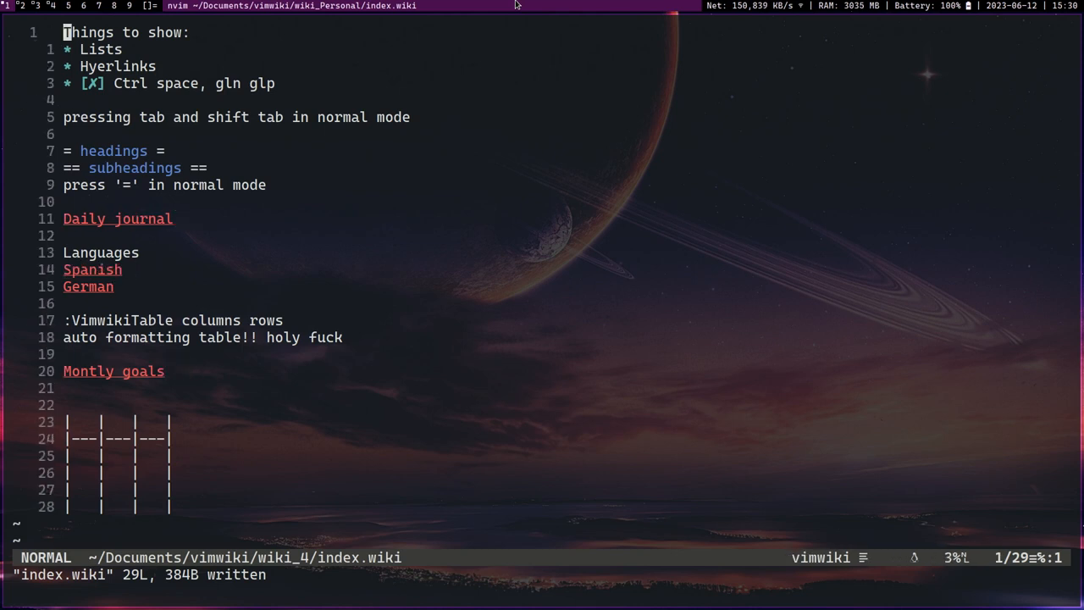
# Add a 'list' bullet at the top of the Things-to-show checklist, save, and tick it done
pyautogui.press('j')
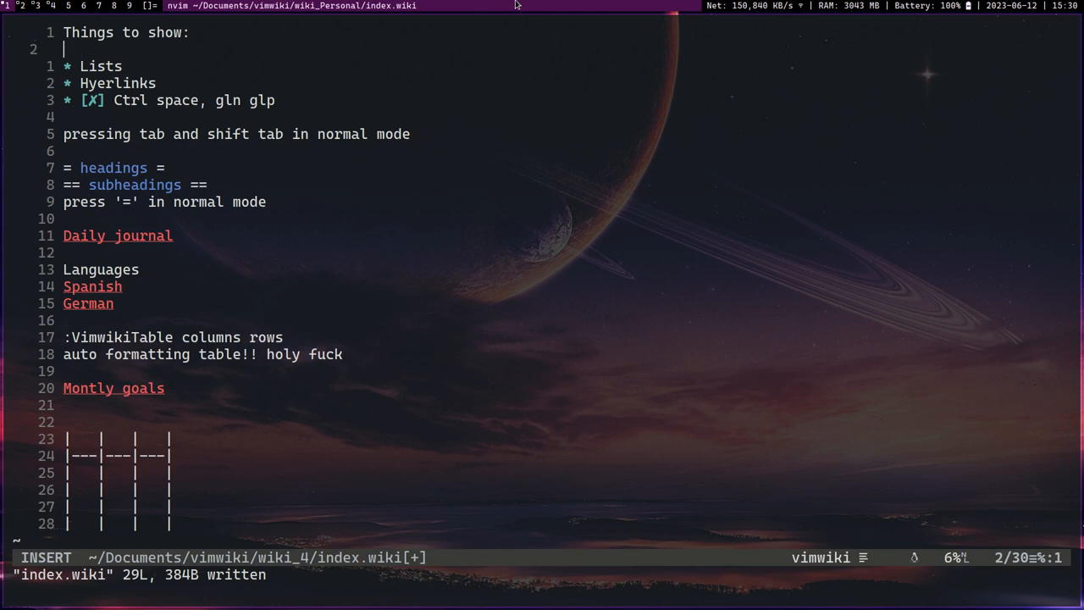
pyautogui.write('* list')
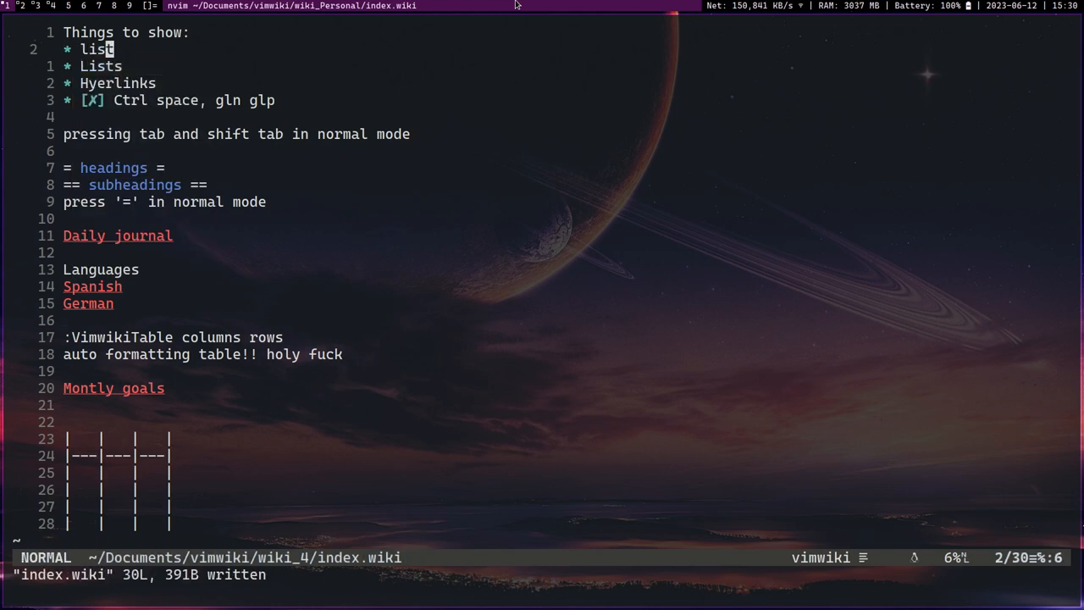
pyautogui.press('ctrl+space')
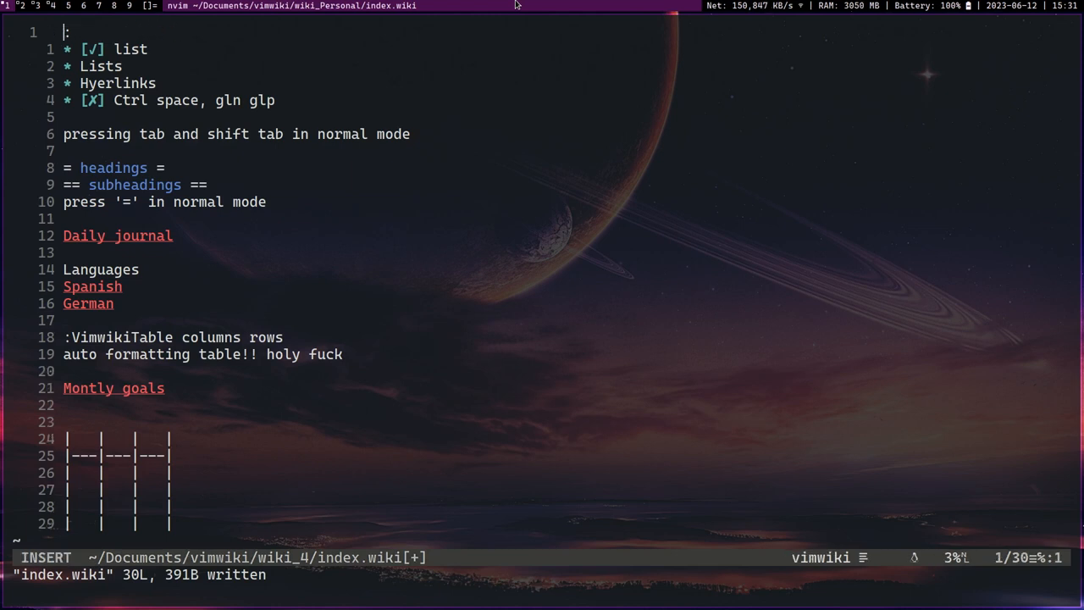
# Retitle the list 'Tasks today', rename items to 'practise spanish' and 'Exercise', add 'hello'
pyautogui.write('Tasks today')
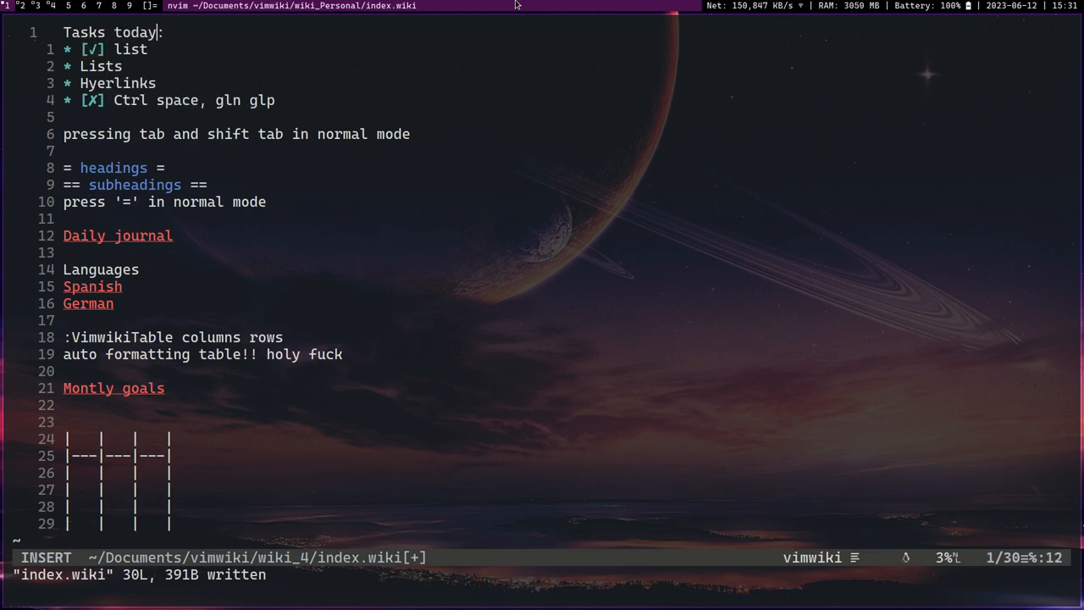
pyautogui.write('r')
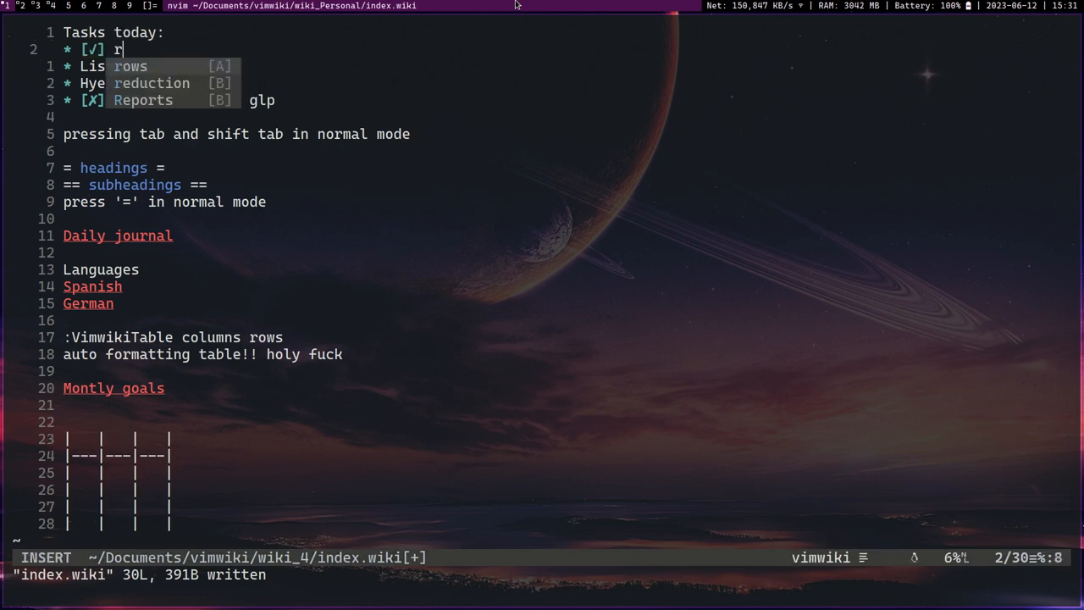
pyautogui.write('practise spanish')
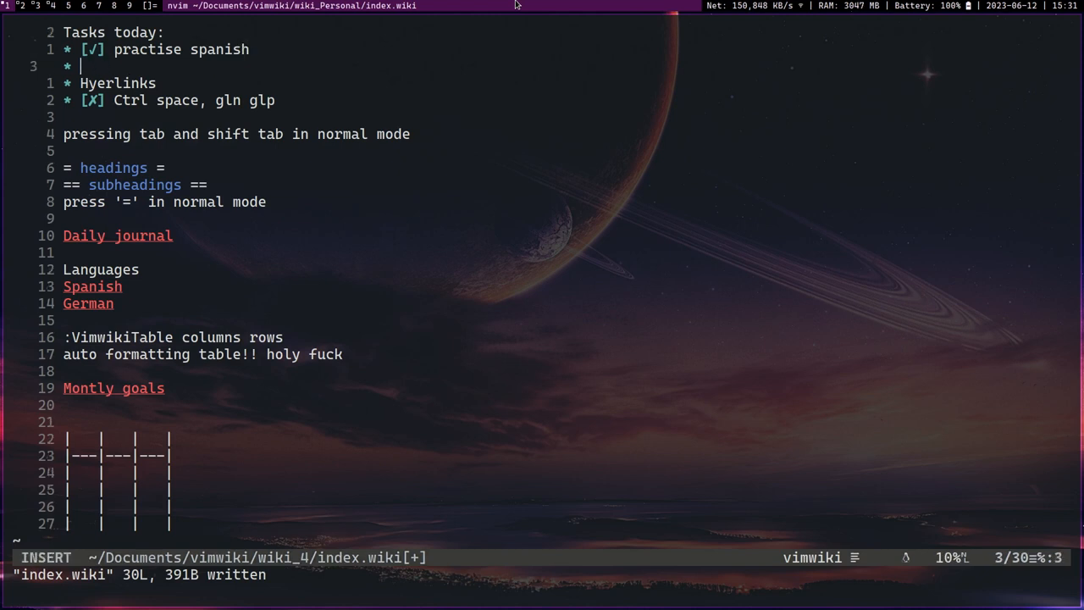
pyautogui.write('Exercise')
pyautogui.click(569, 252)
pyautogui.write('hello')
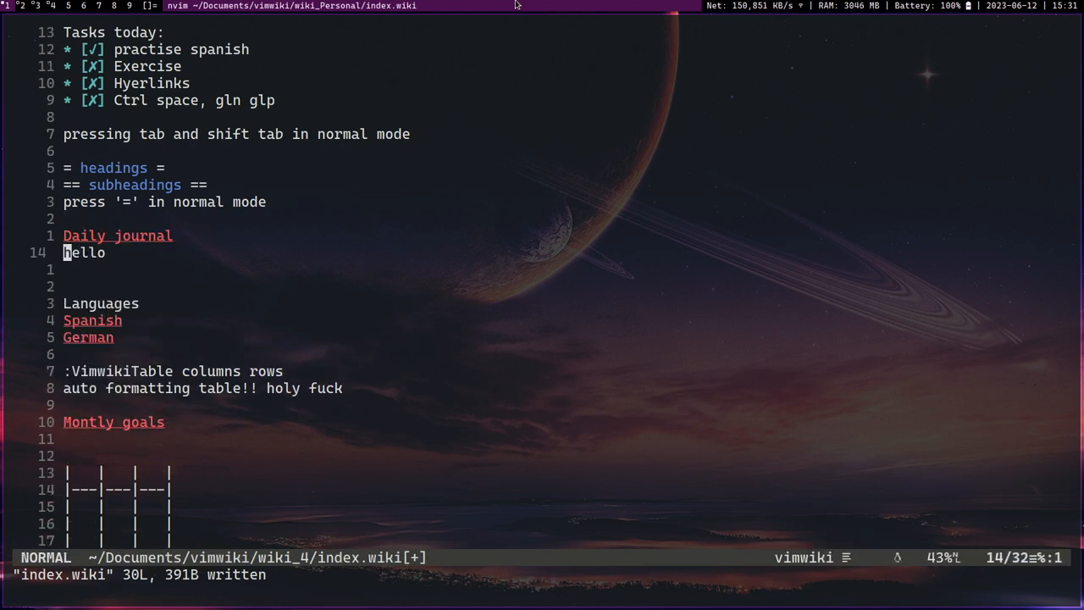
# Create and save the hello page, then insert a 2023-06-12 date entry in Daily journal
pyautogui.press('Return')
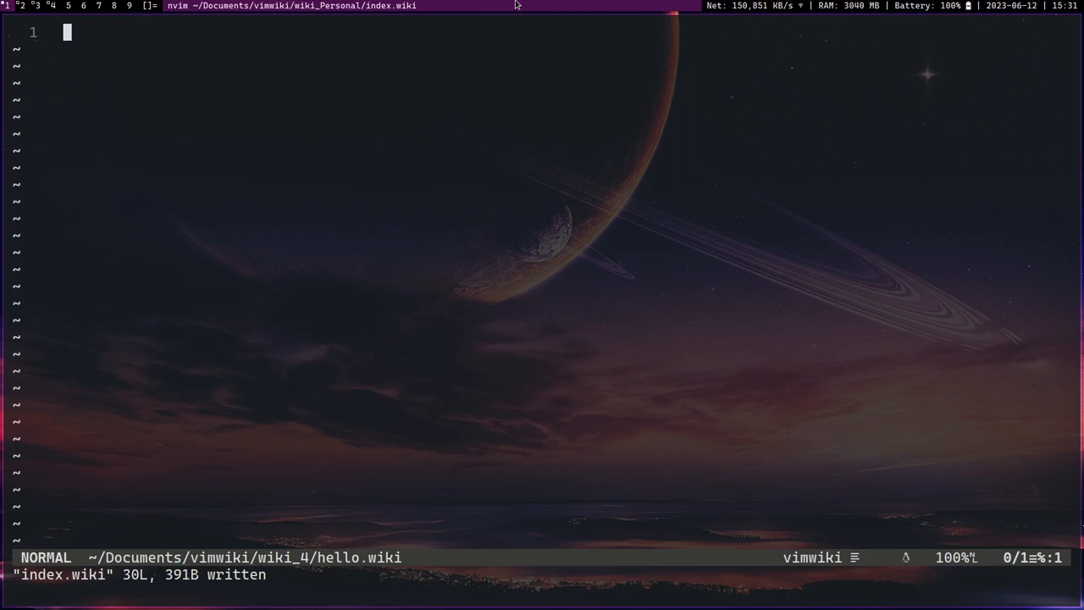
pyautogui.write('hello')
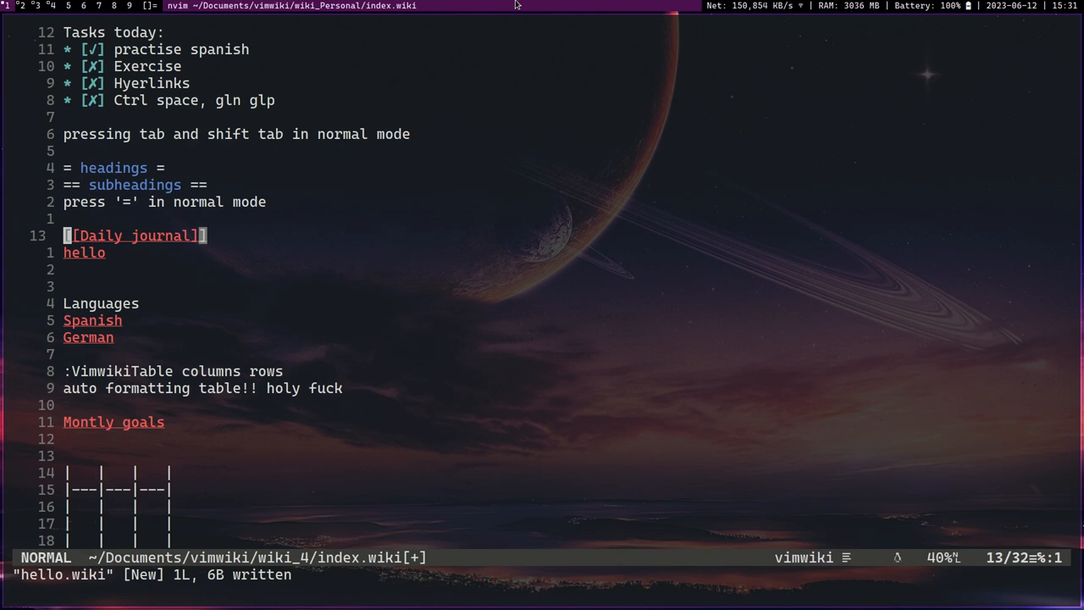
pyautogui.press('Return')
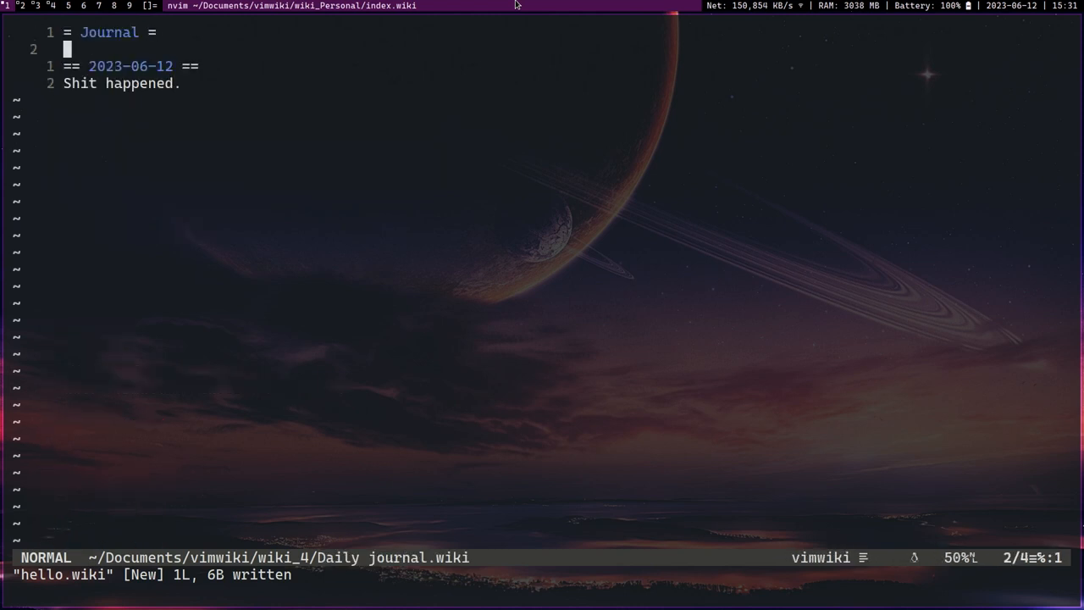
pyautogui.write('date')
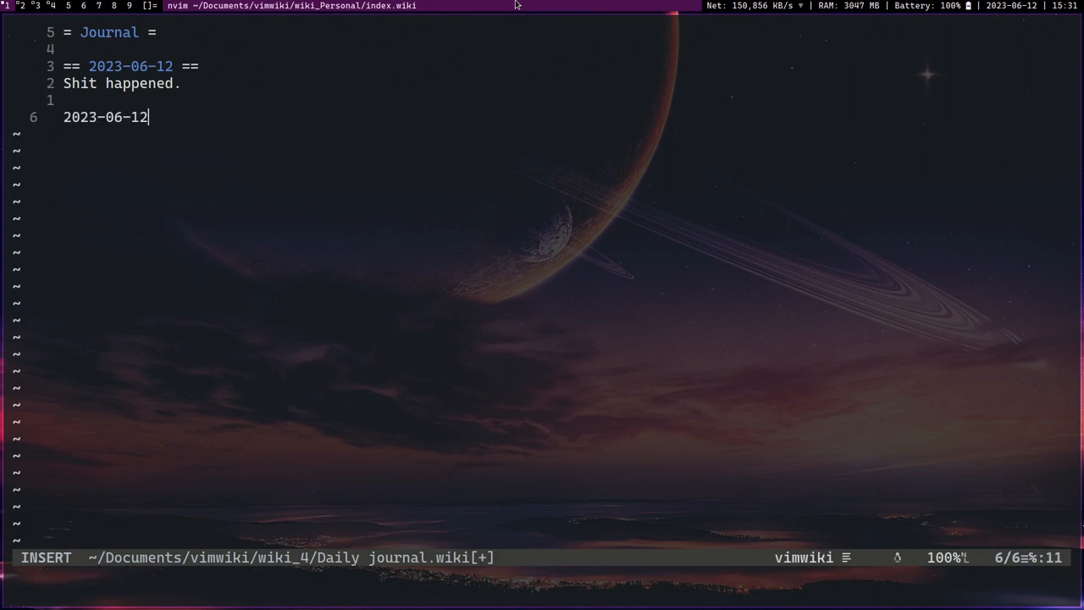
pyautogui.press('Escape')
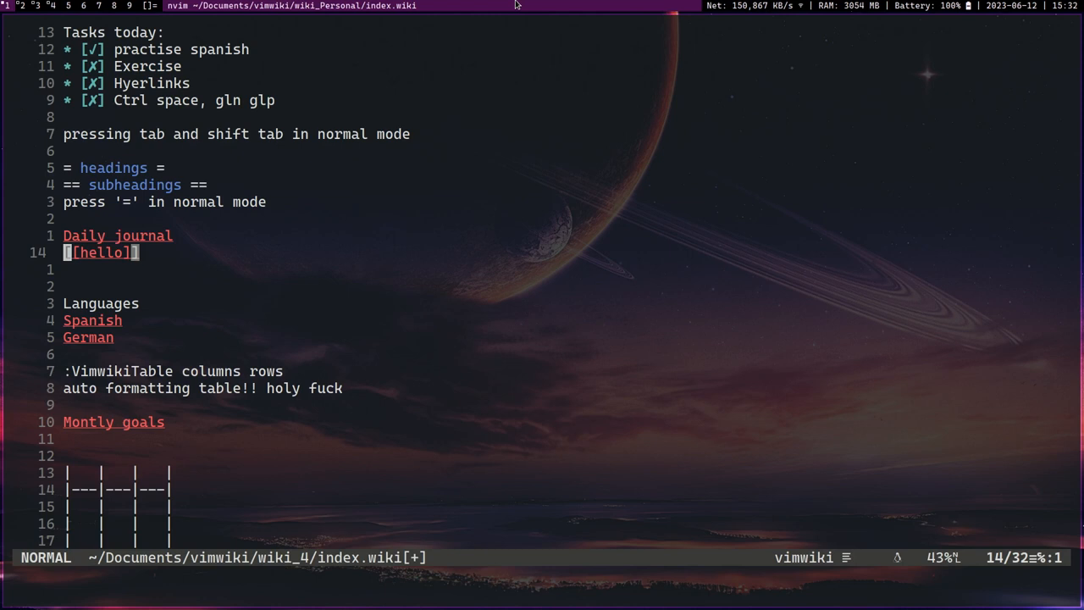
# Open the Montly goals page and mark the 'start the day' goal partly done
pyautogui.press('Return')
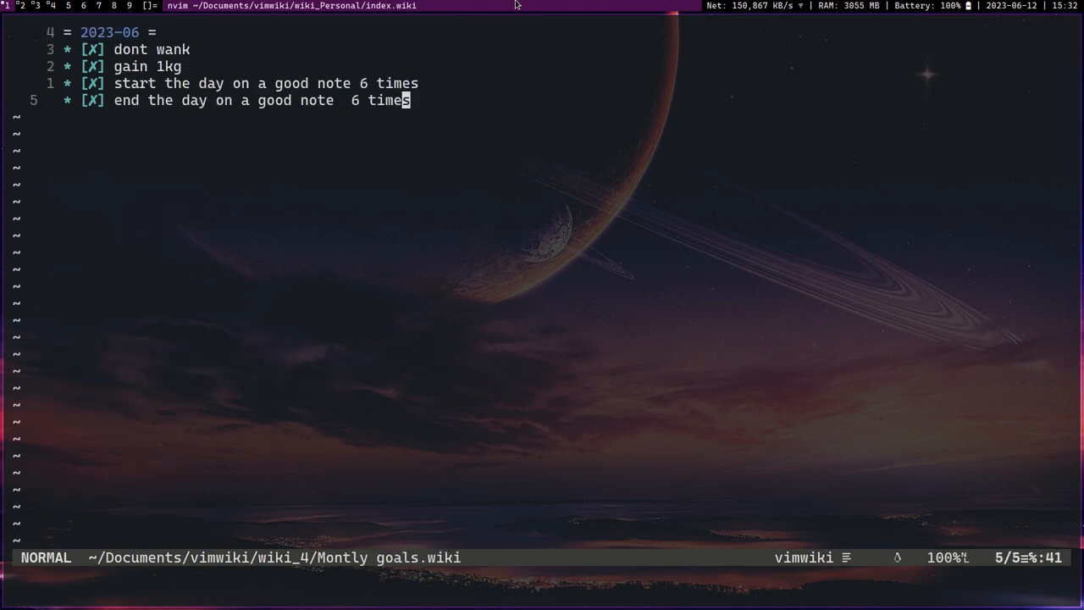
pyautogui.press('k')
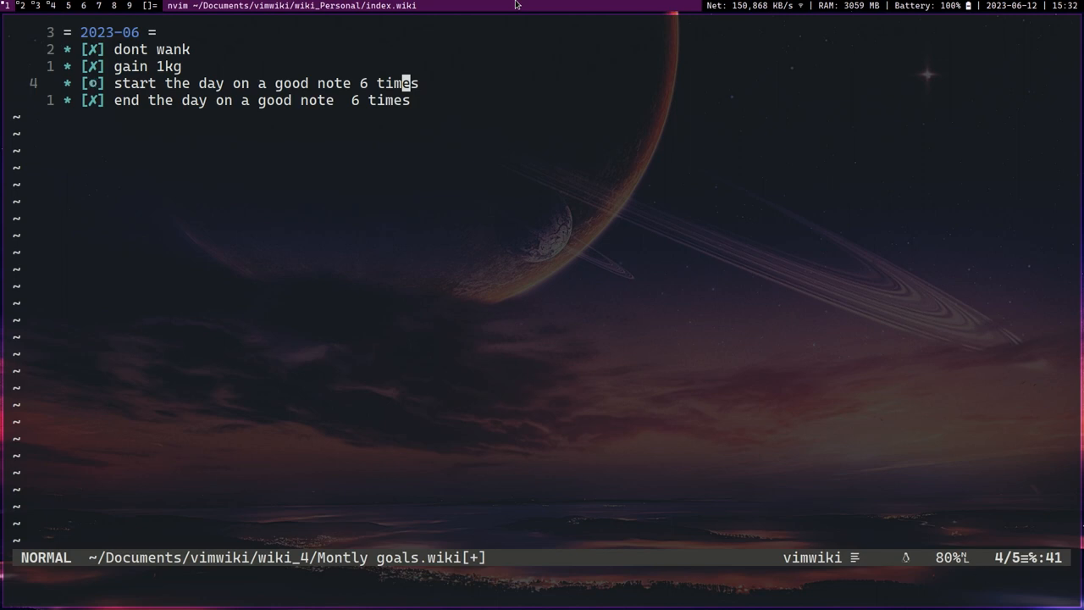
pyautogui.write('DONE')
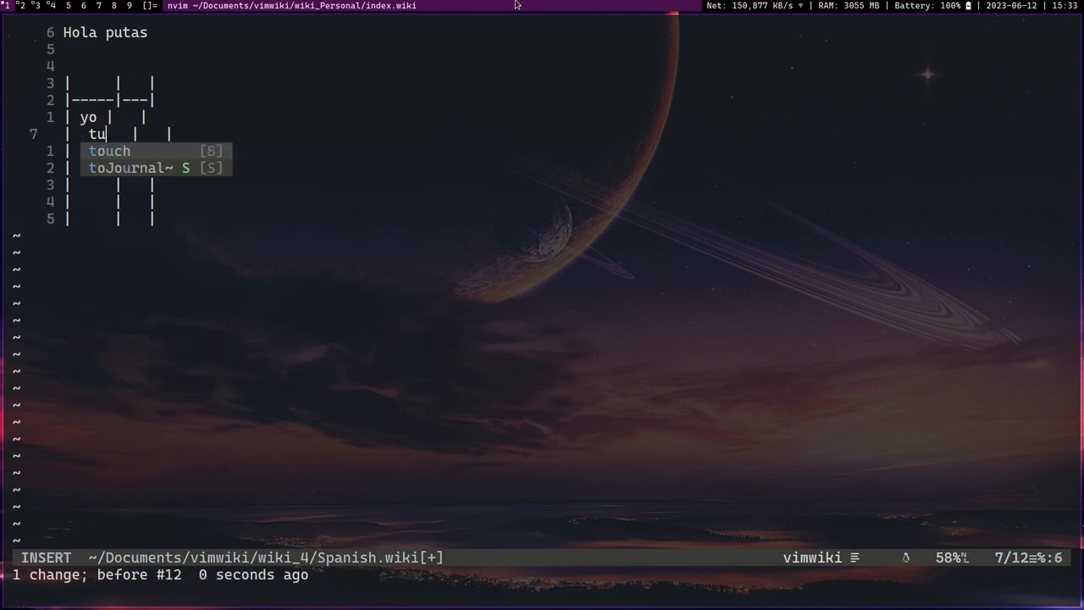
# Add an el/ella row and a Tener column with Tengo, tienes to the Spanish table
pyautogui.write('el')
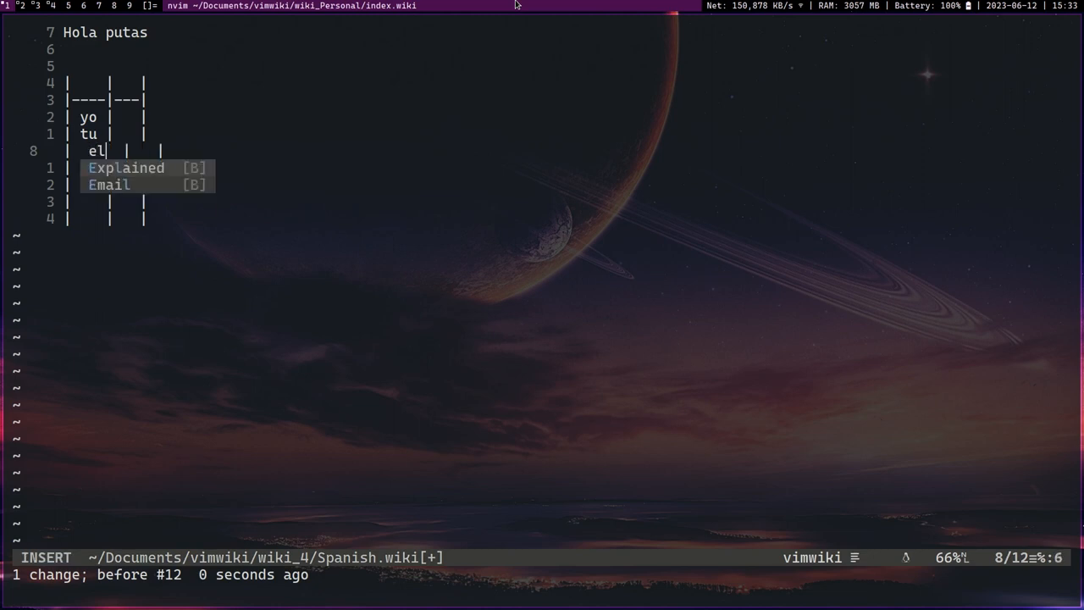
pyautogui.press('Escape')
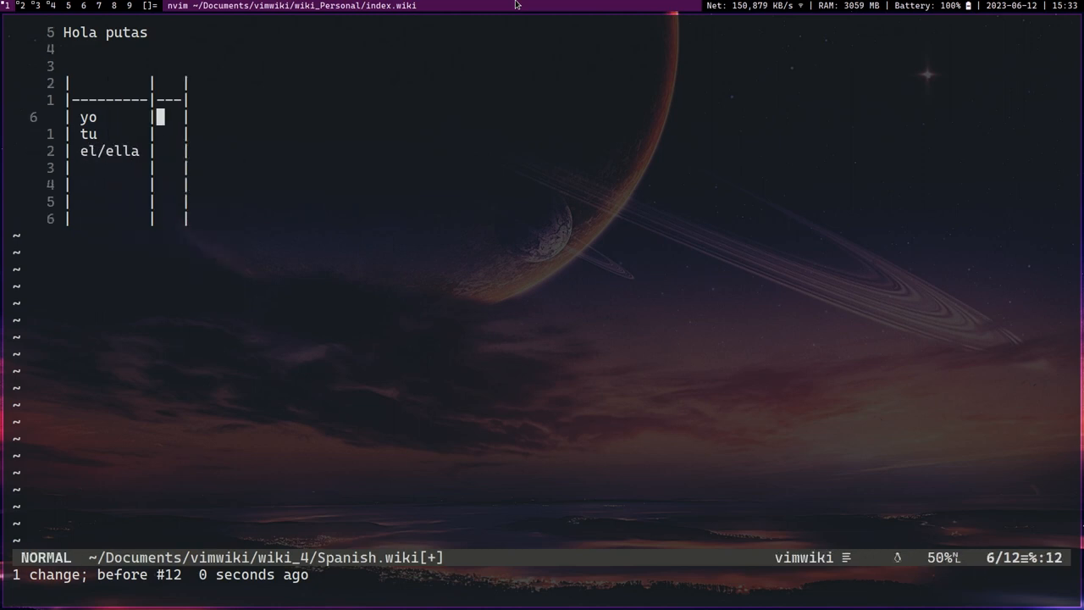
pyautogui.write('Tener')
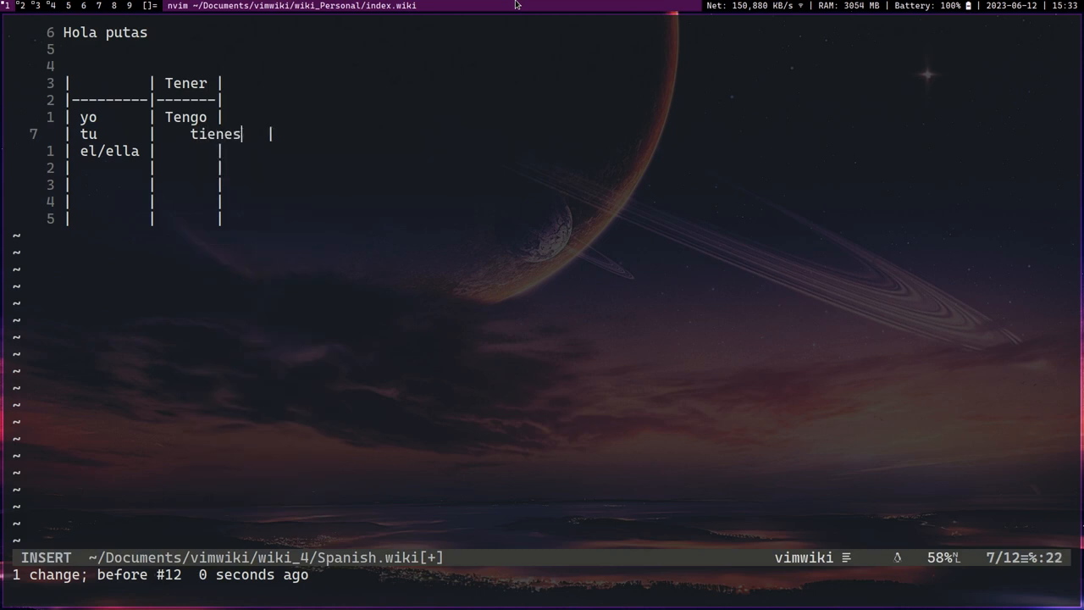
pyautogui.press('Escape')
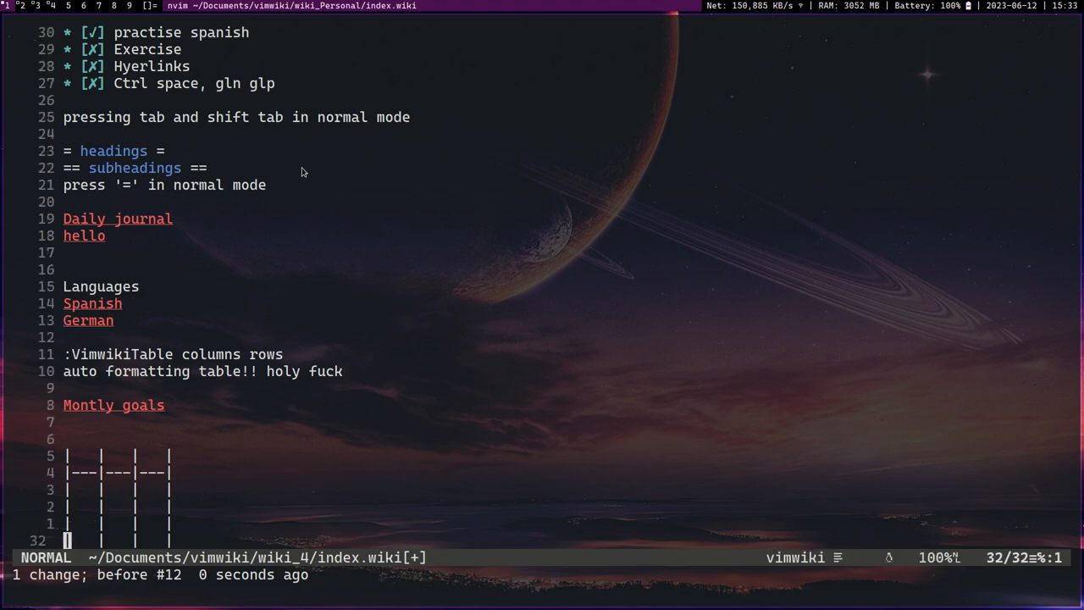
# Switch to the combined.tex video script and scroll through it
pyautogui.press('k')
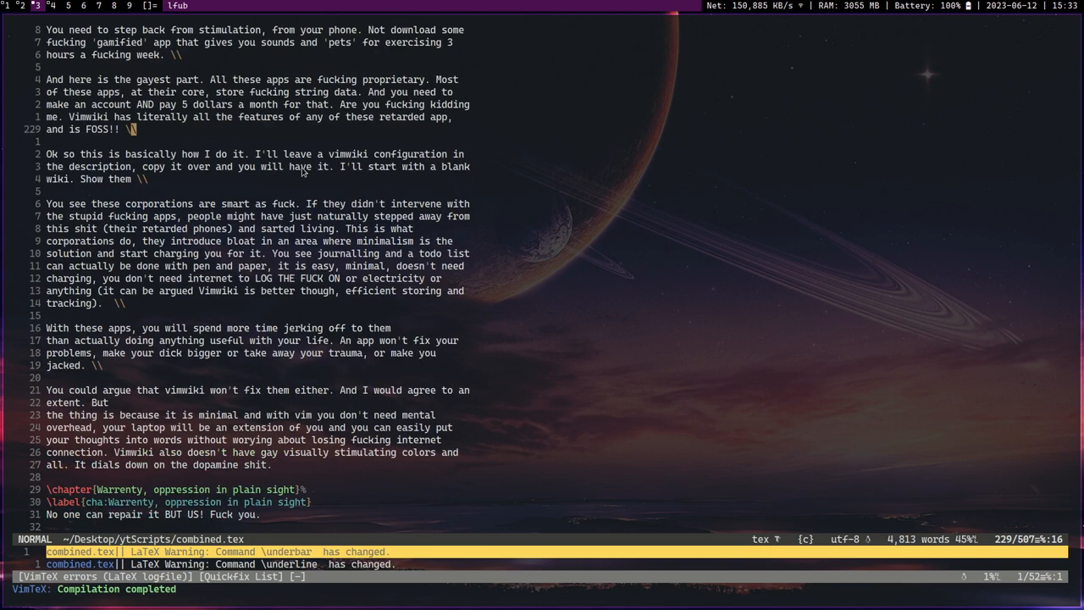
pyautogui.scroll(-3)
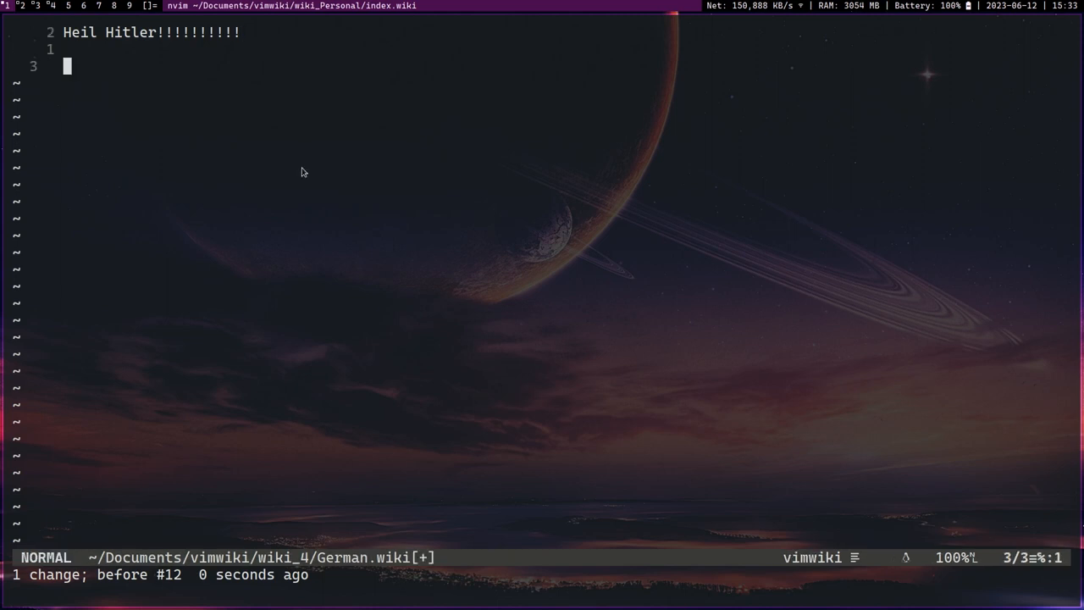
# Create a table on the German page with the :VimwikiTable command
pyautogui.write(':VimwikiT')
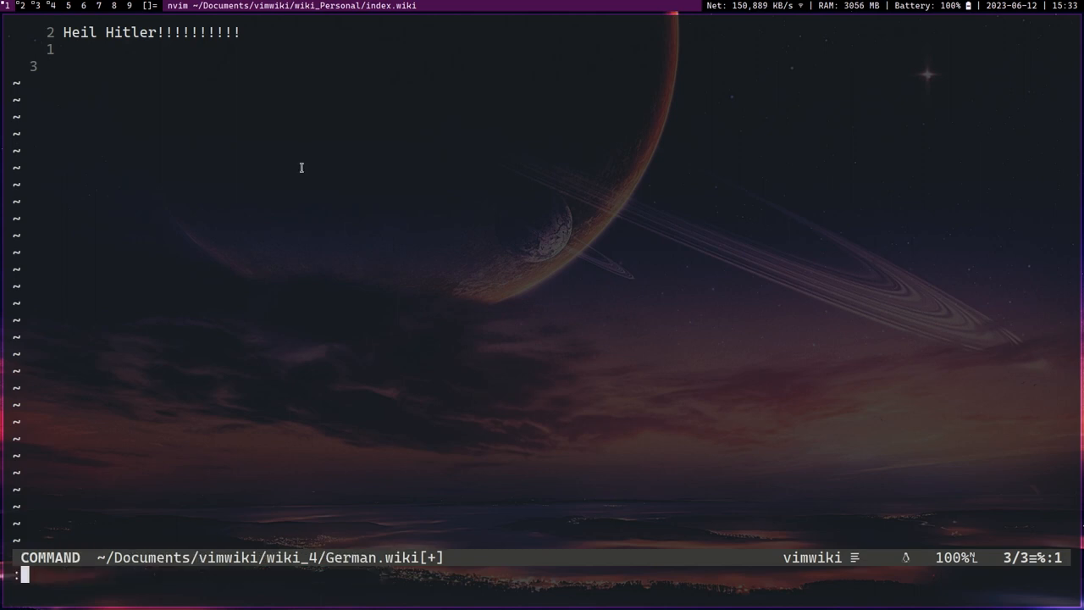
pyautogui.write('VimwikiTa')
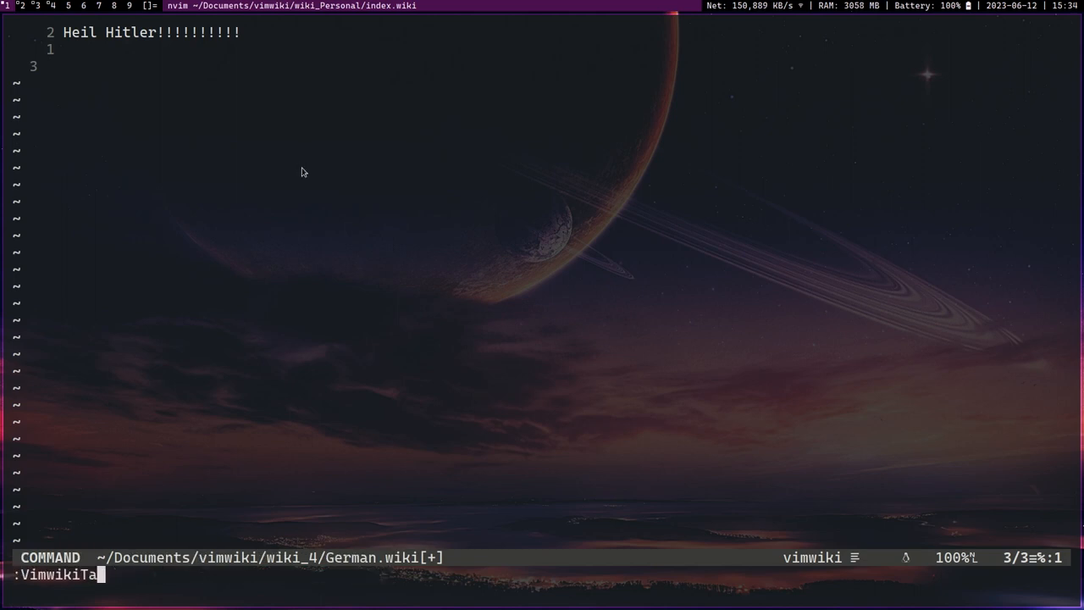
pyautogui.press('Return')
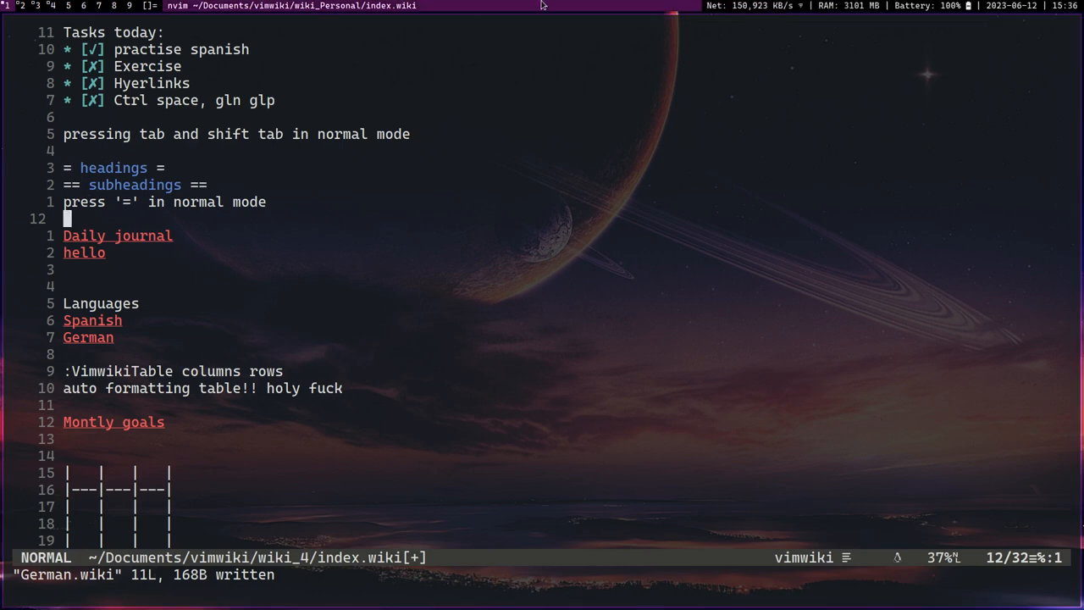
# Delete the surplus blank lines below hello and below the headings notes in index.wiki
pyautogui.press('gg')
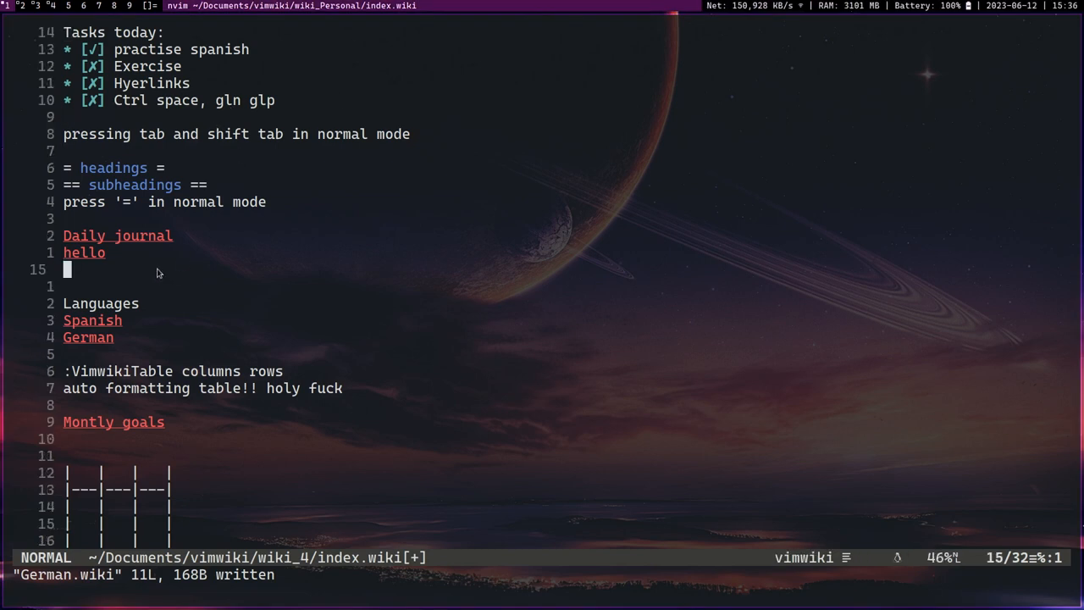
pyautogui.press('dd')
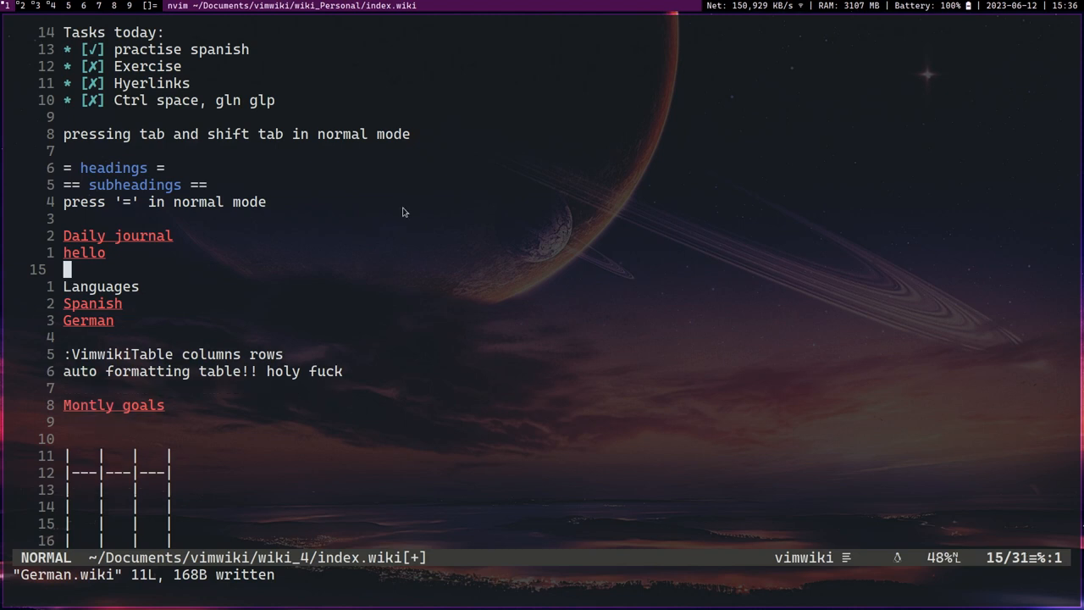
pyautogui.scroll(-3)
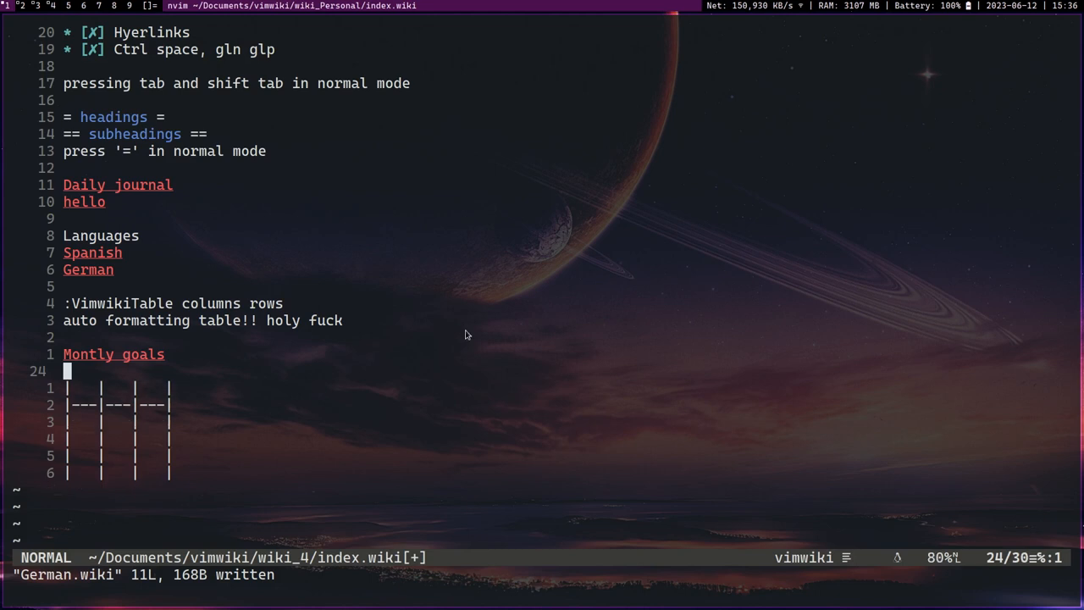
pyautogui.press('gg')
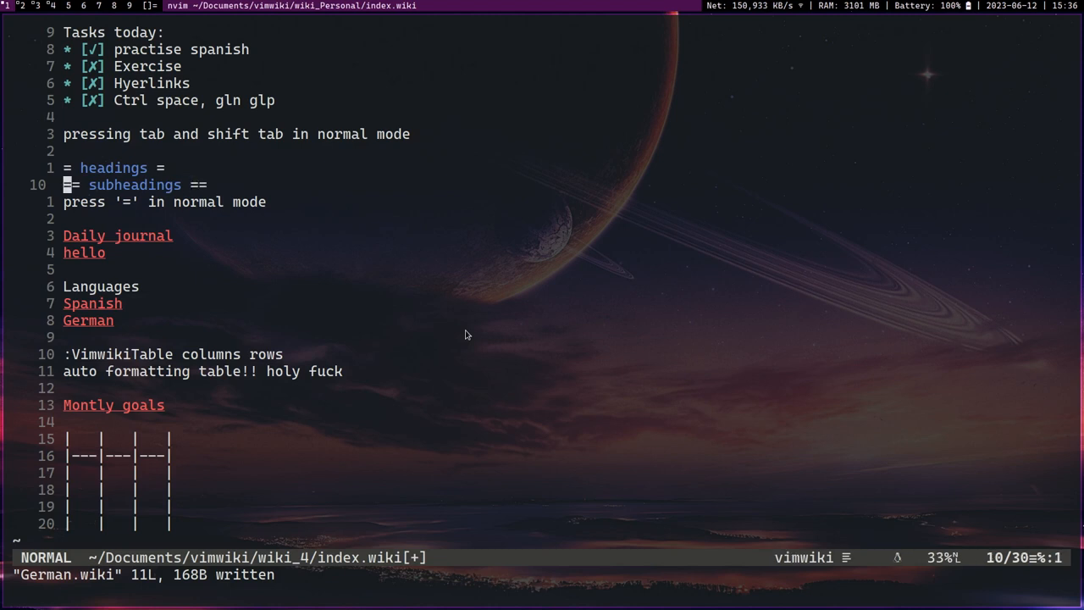
pyautogui.press('j')
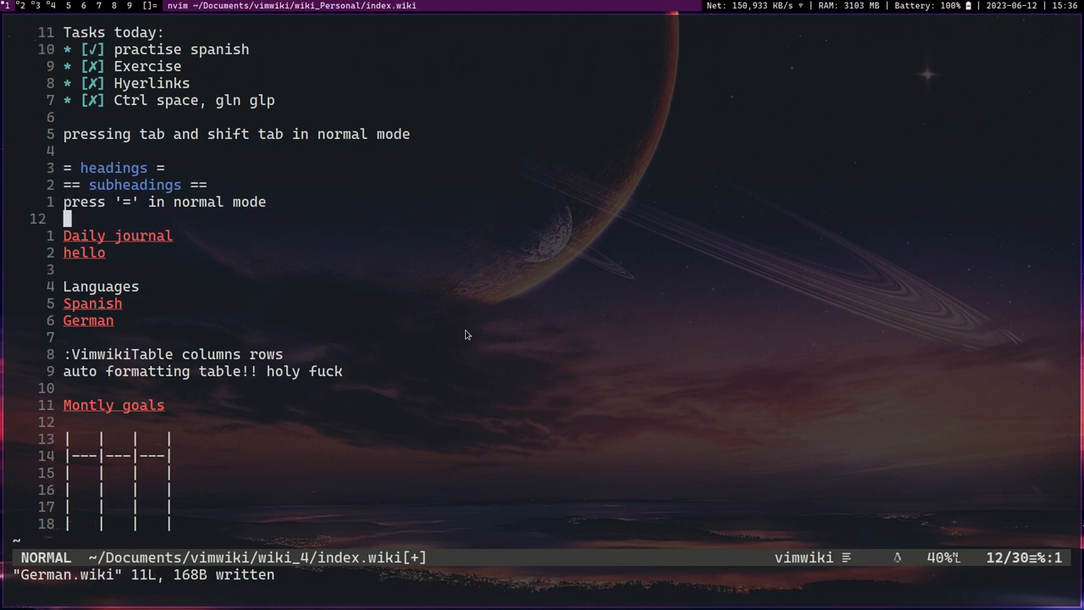
pyautogui.moveTo(639, 329)
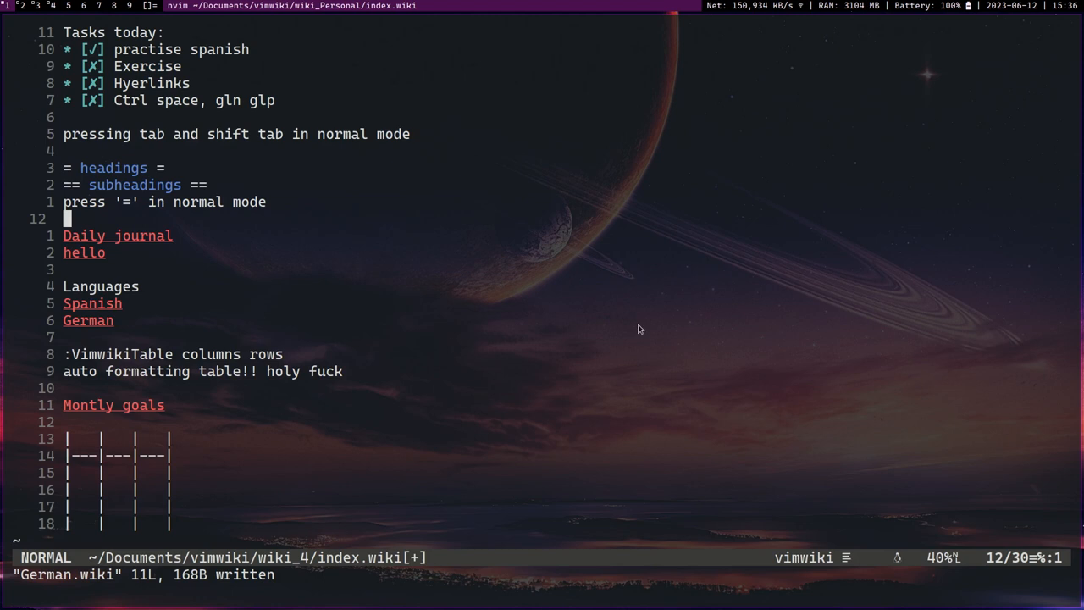